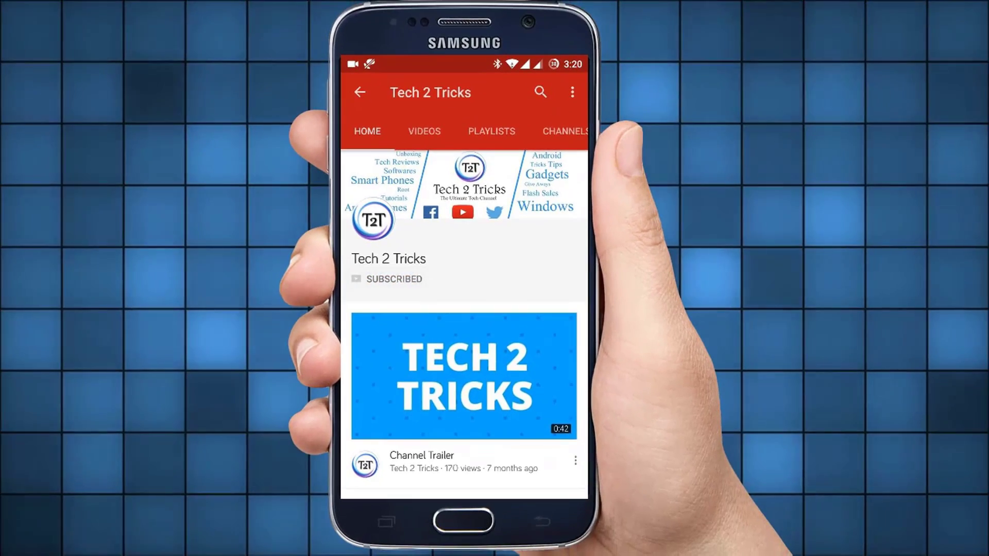
Show the multiple Jio bar code video's full description with SHOW MORE
left_click(452, 280)
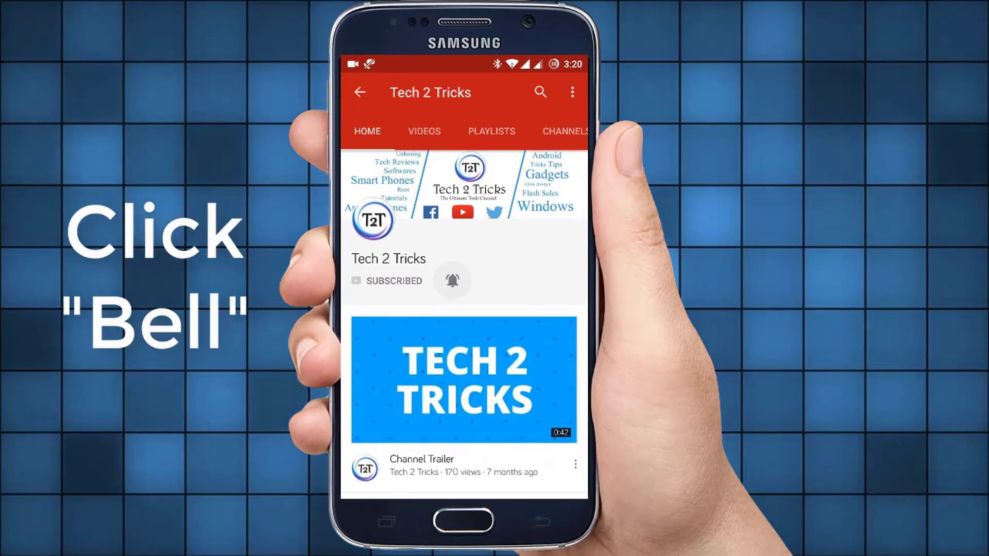
left_click(452, 281)
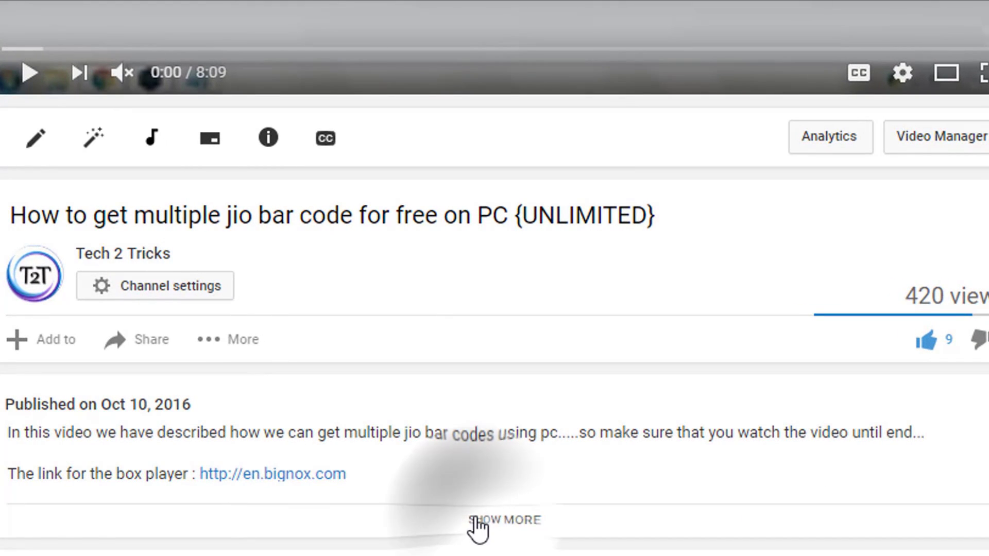
left_click(503, 519)
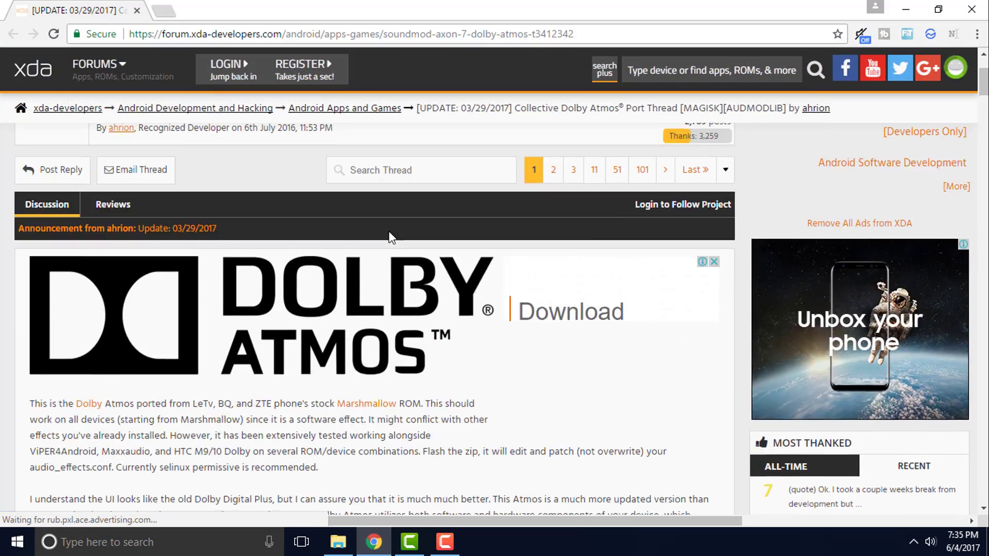
Scroll the Collective Dolby Atmos Port thread down to the Lenovo A7000 device download section
scroll("down", 3)
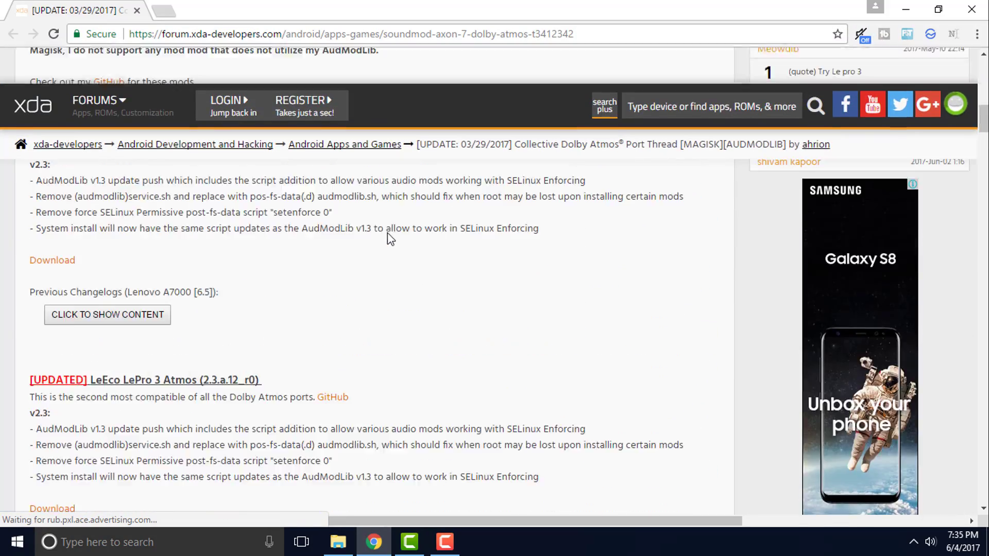
scroll("down", 3)
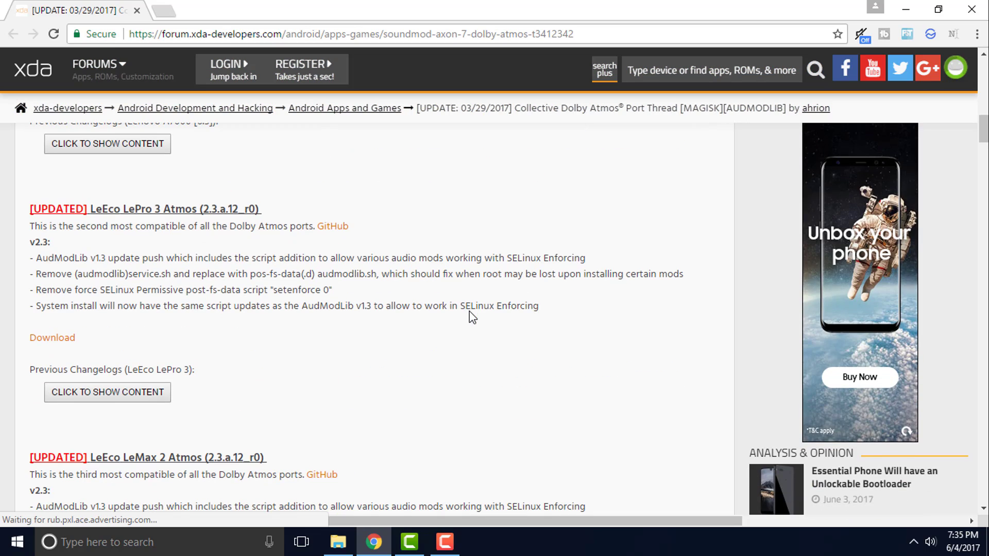
scroll("down", 3)
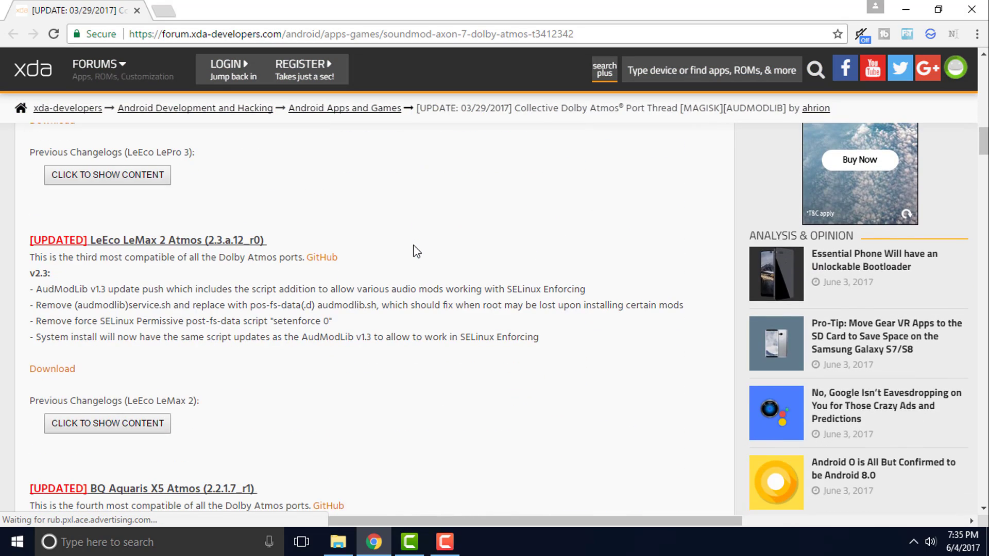
scroll("down", 3)
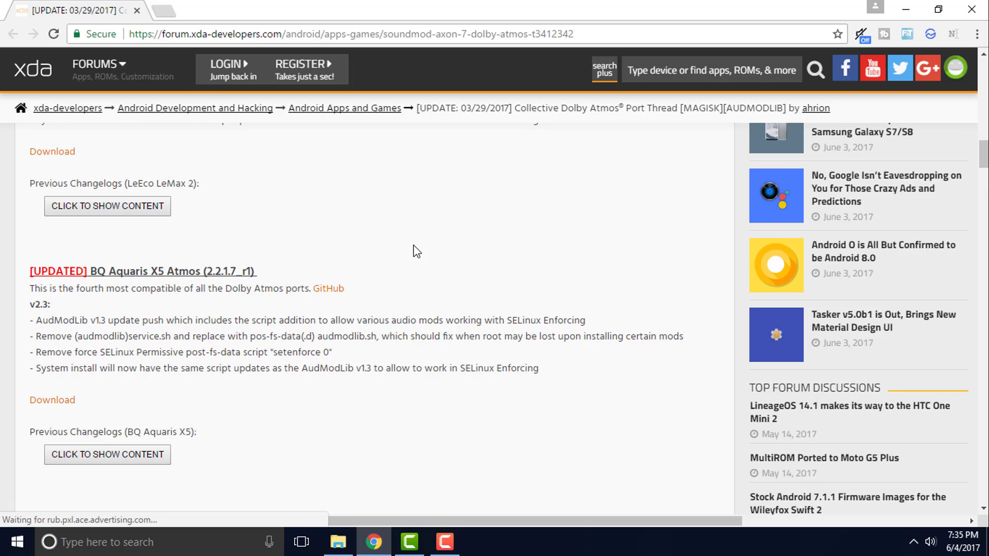
scroll("down", 3)
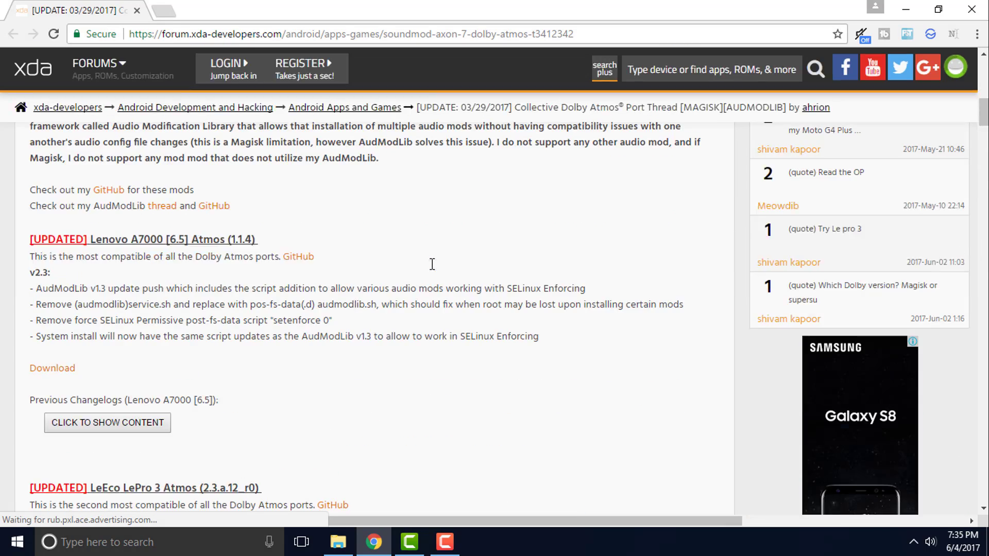
scroll("down", 3)
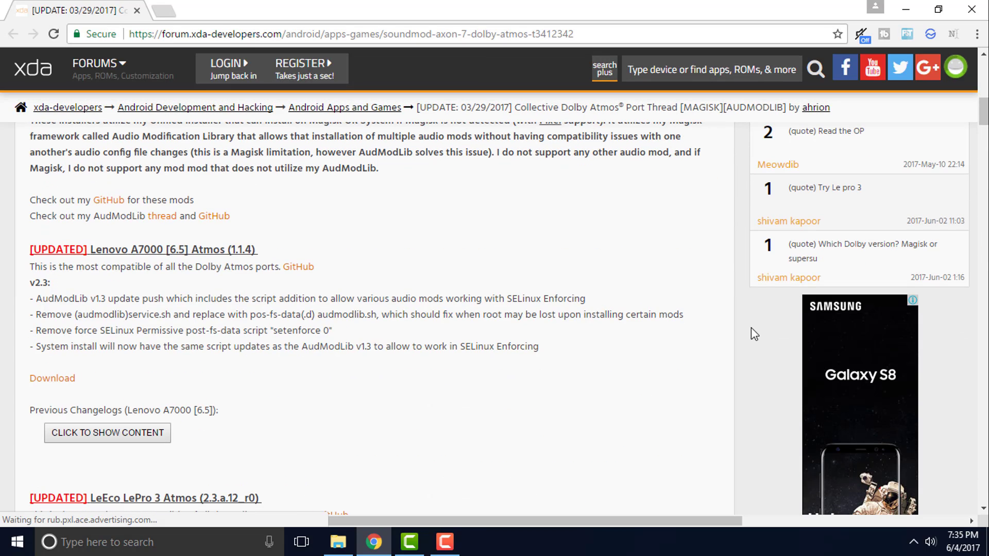